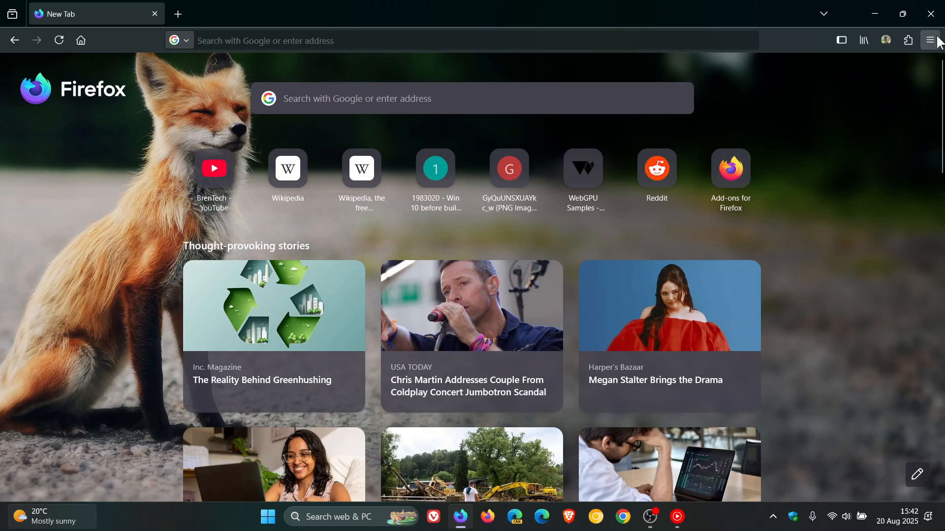
mouse_move(868, 160)
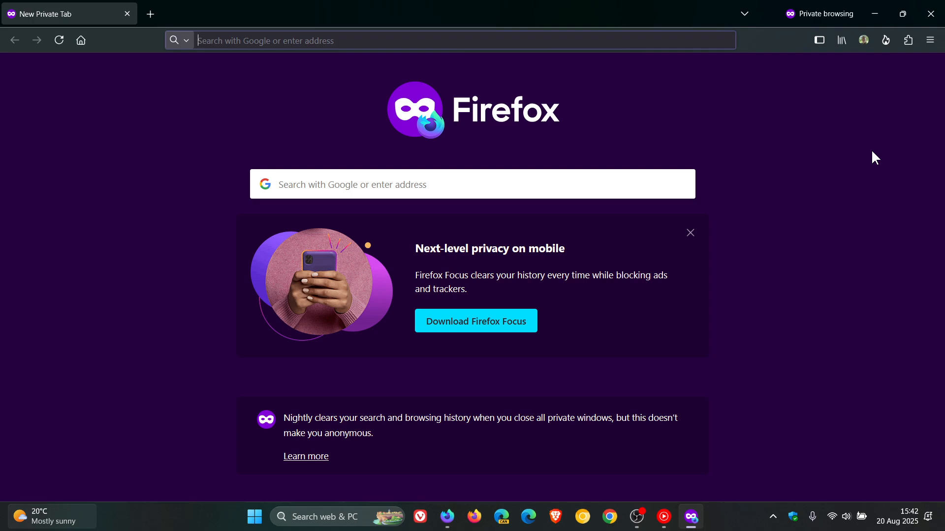
left_click(930, 40)
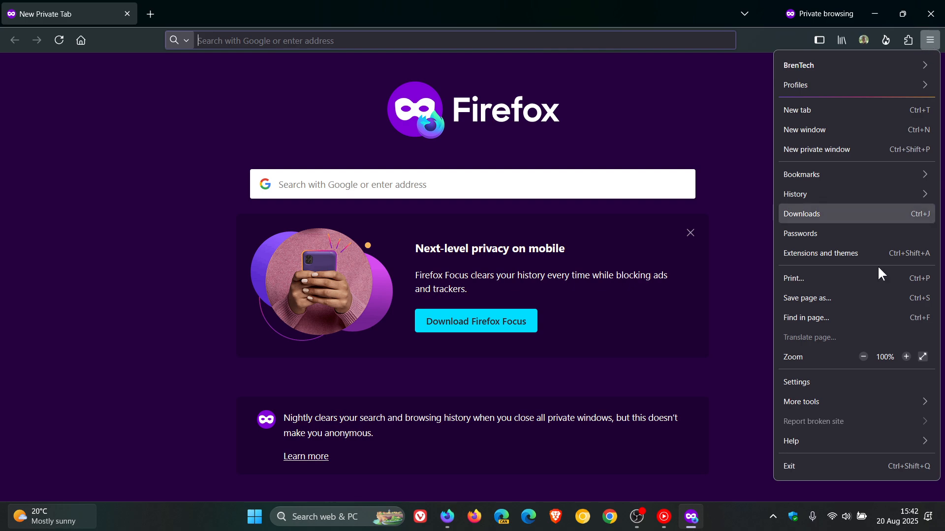
left_click(792, 441)
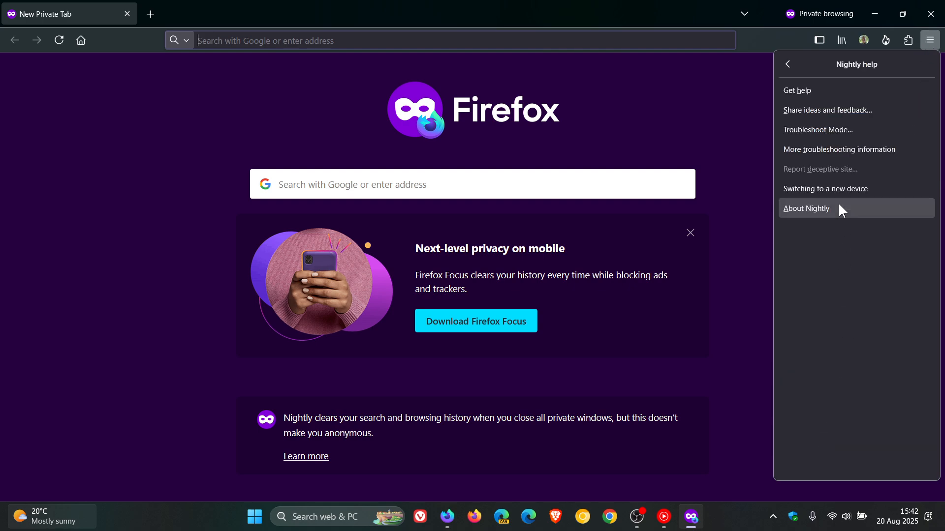
left_click(805, 208)
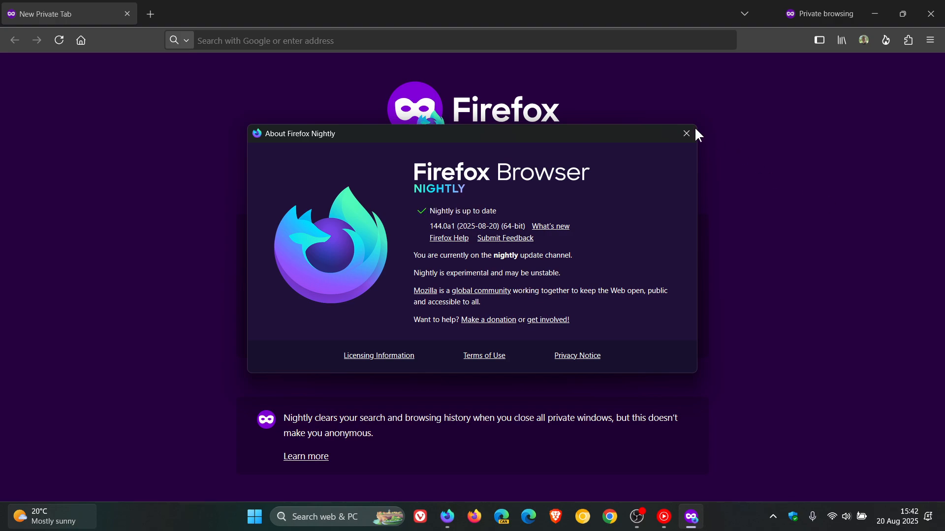
left_click(686, 133)
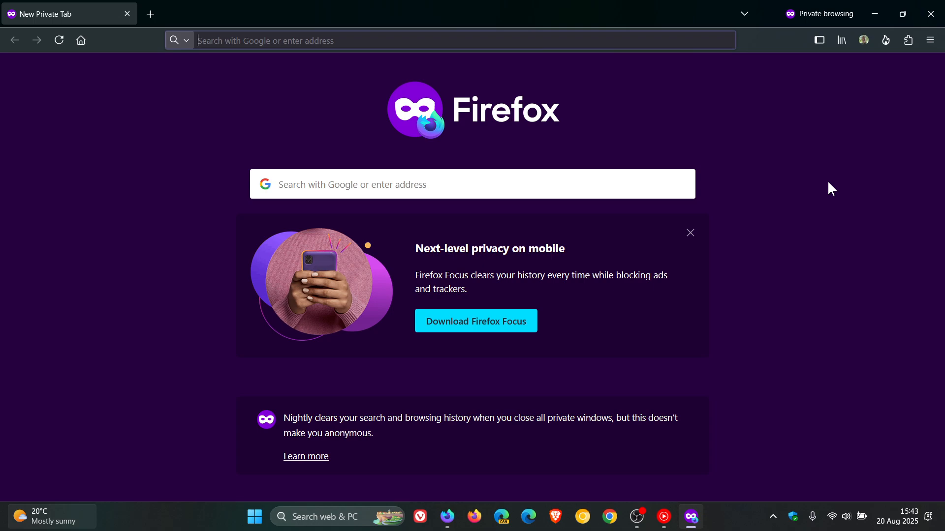
mouse_move(784, 179)
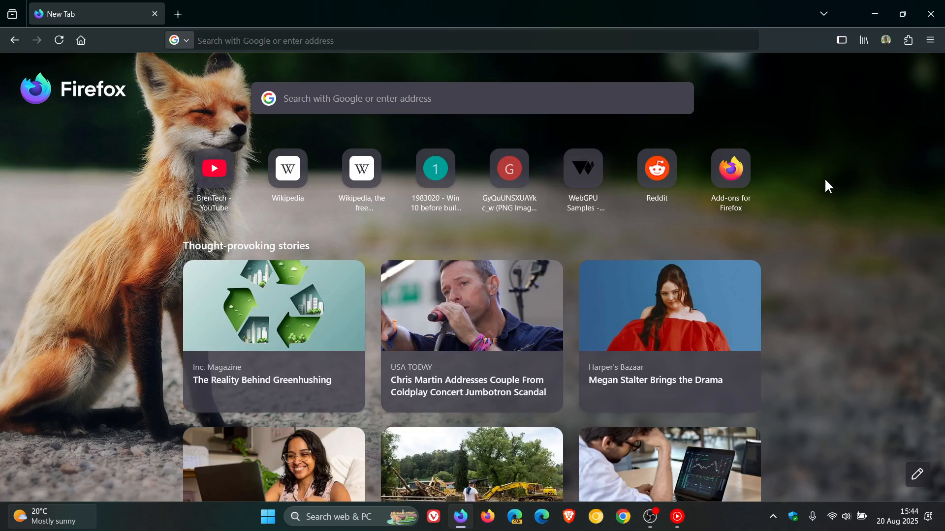
mouse_move(803, 129)
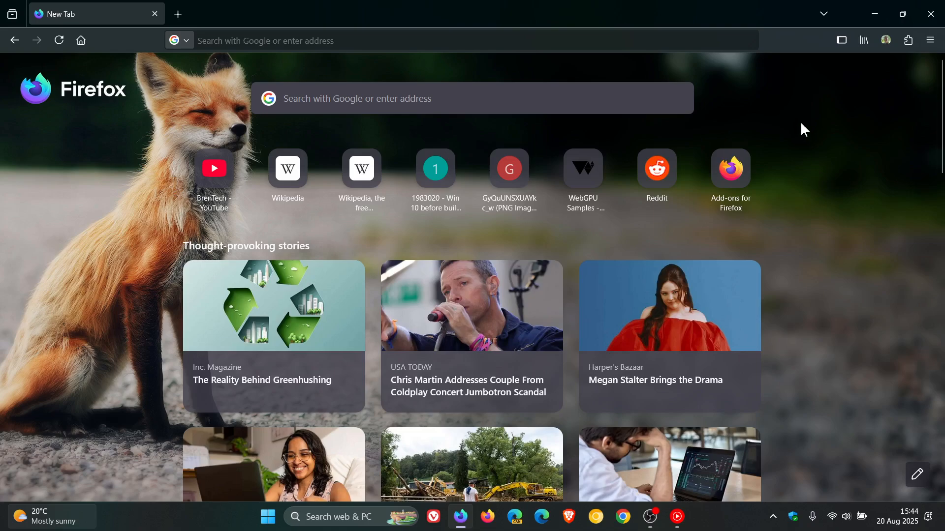
mouse_move(833, 159)
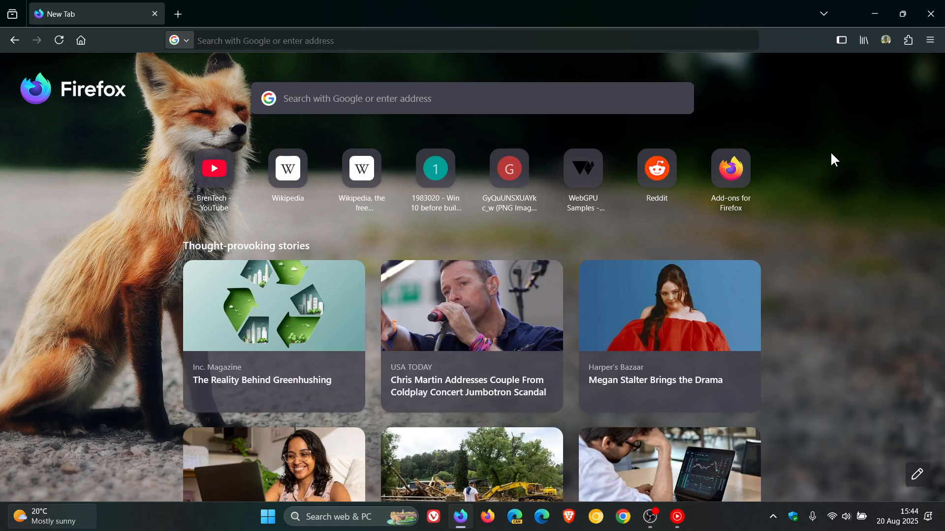
mouse_move(916, 77)
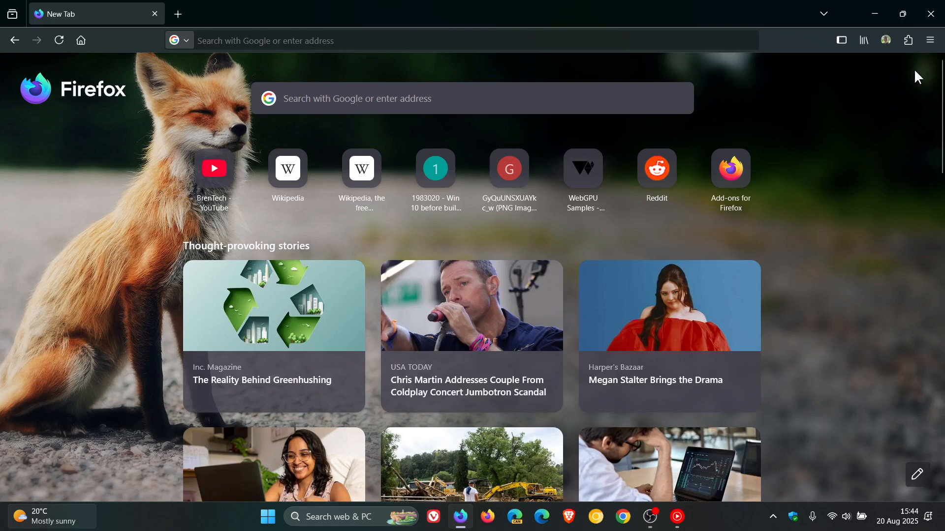
Step: Bring up the hamburger menu from the regular window's toolbar
left_click(930, 39)
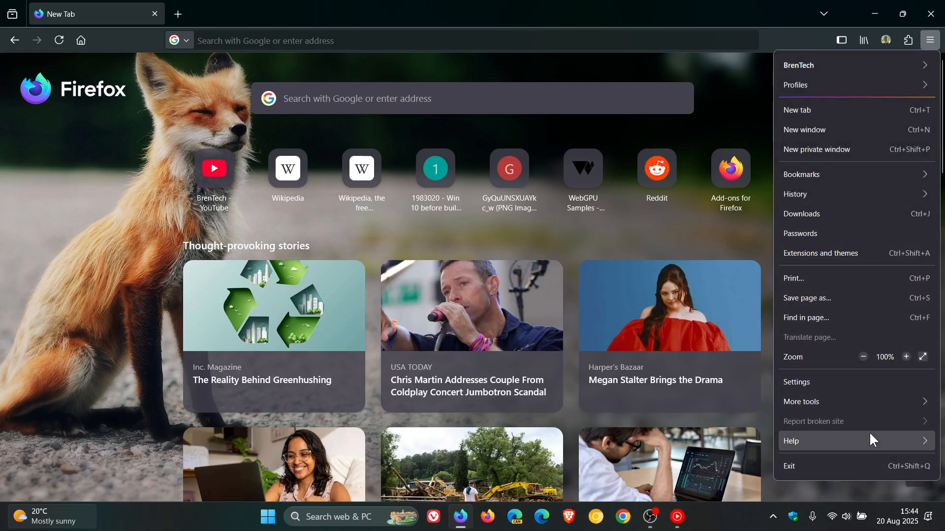
Step: Show the General settings scrolled to Files and Applications > Downloads
left_click(796, 382)
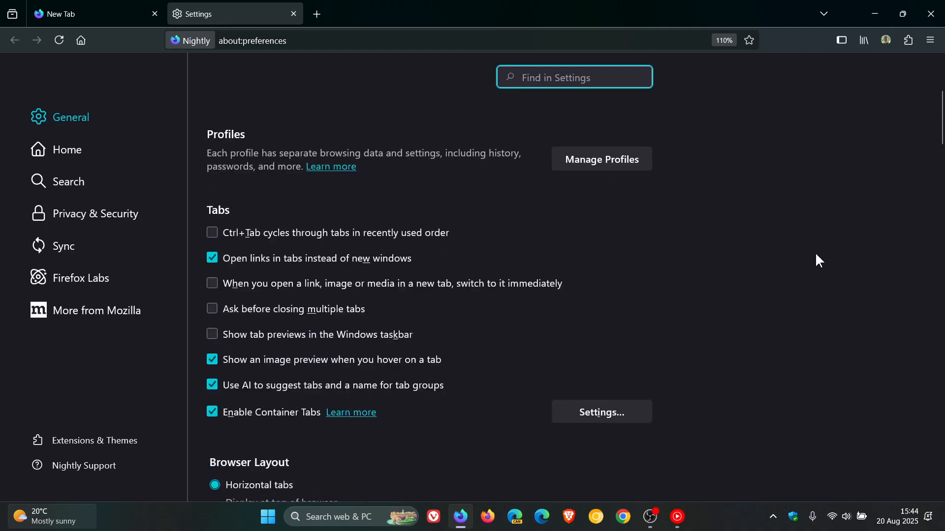
scroll("down", 3)
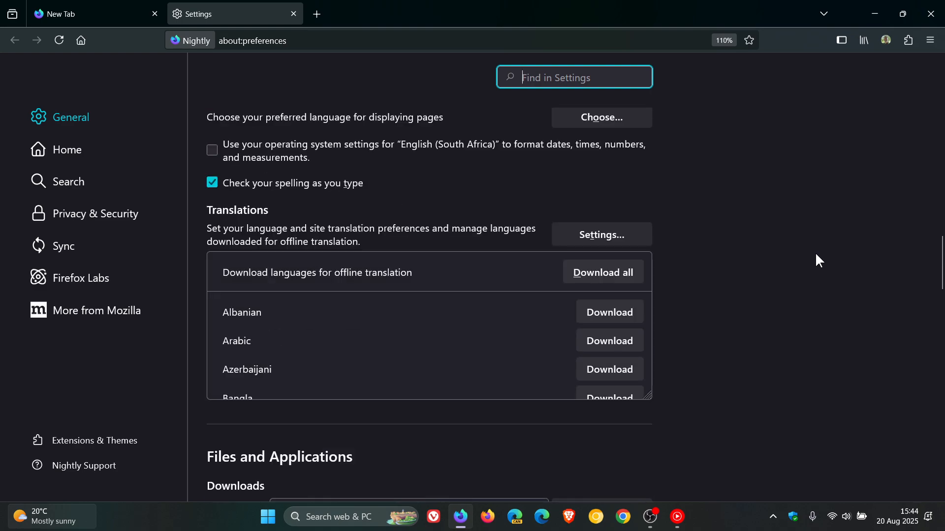
scroll("down", 3)
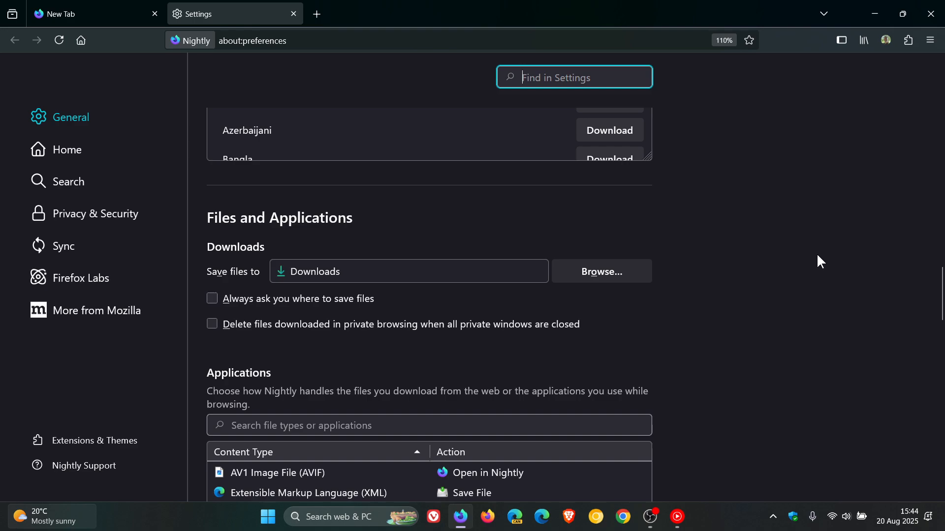
mouse_move(288, 356)
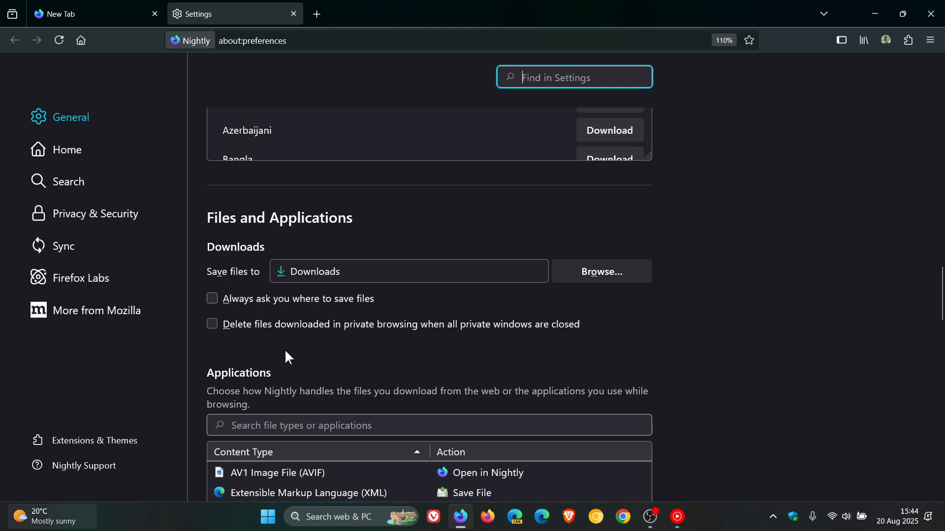
mouse_move(335, 352)
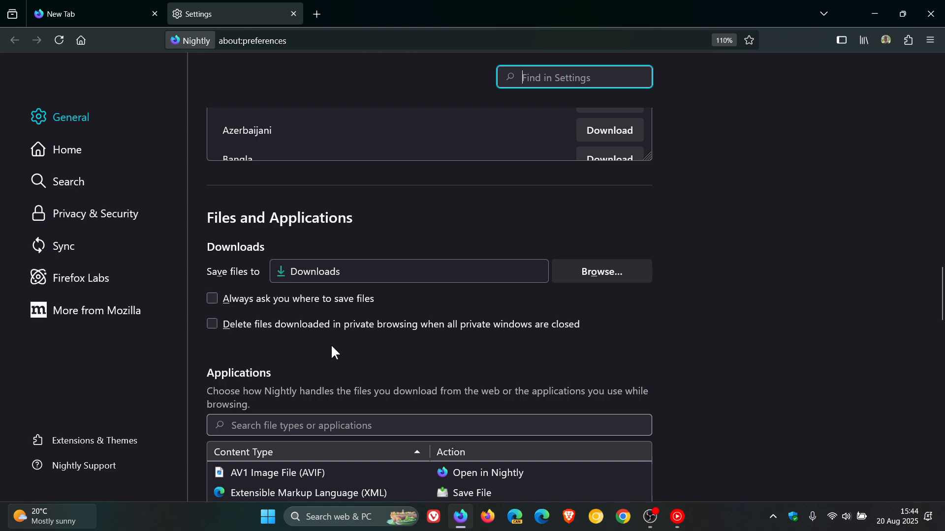
mouse_move(546, 348)
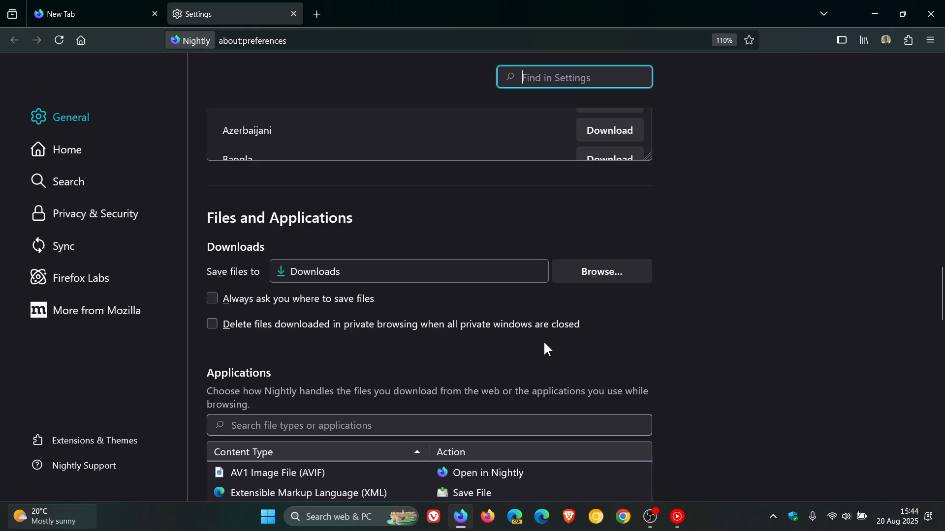
mouse_move(571, 349)
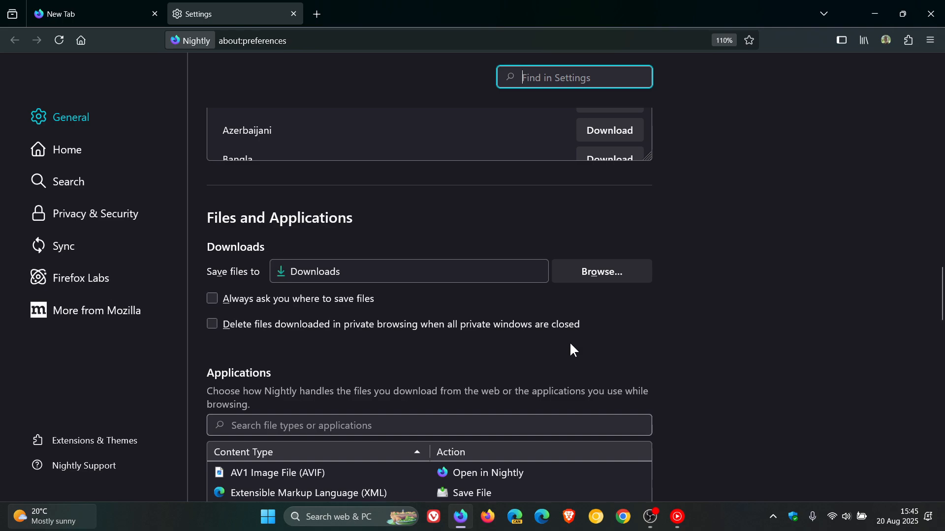
mouse_move(227, 344)
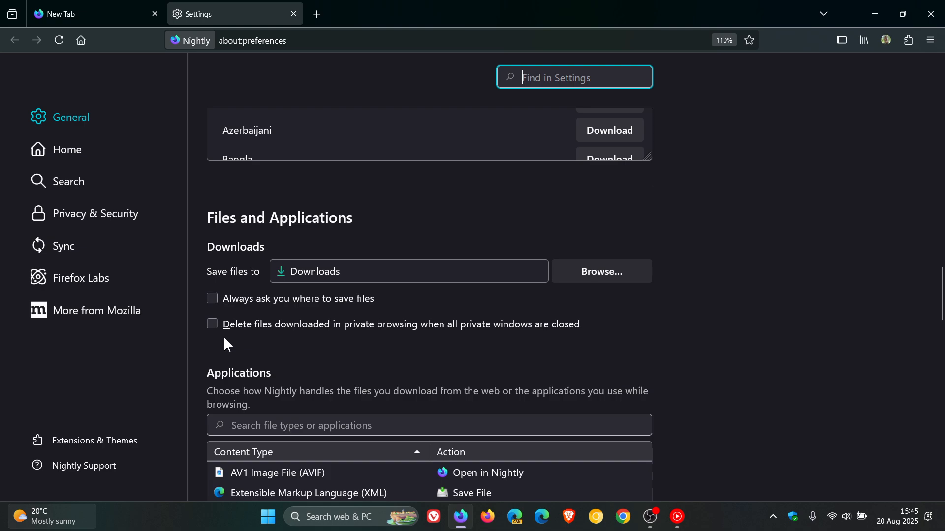
Step: Tick then untick 'Delete files downloaded in private browsing', then close the Settings tab
left_click(212, 324)
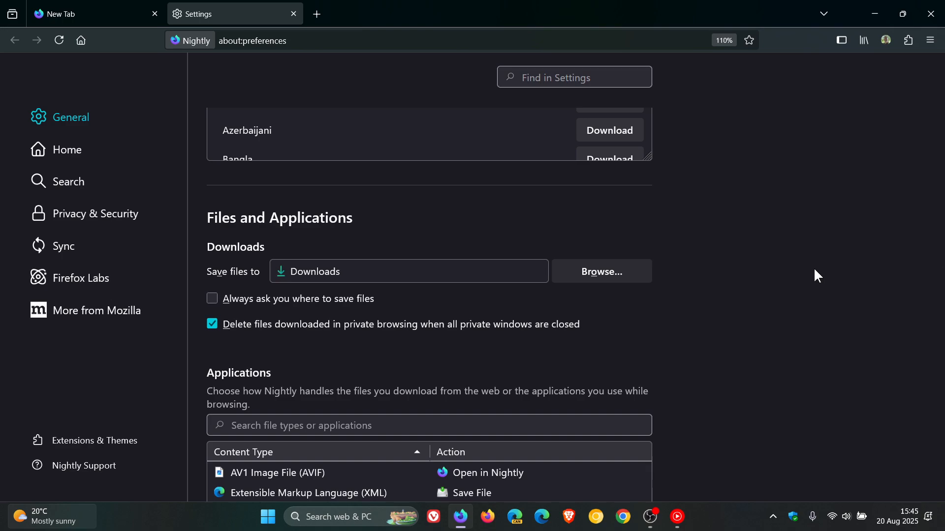
mouse_move(511, 328)
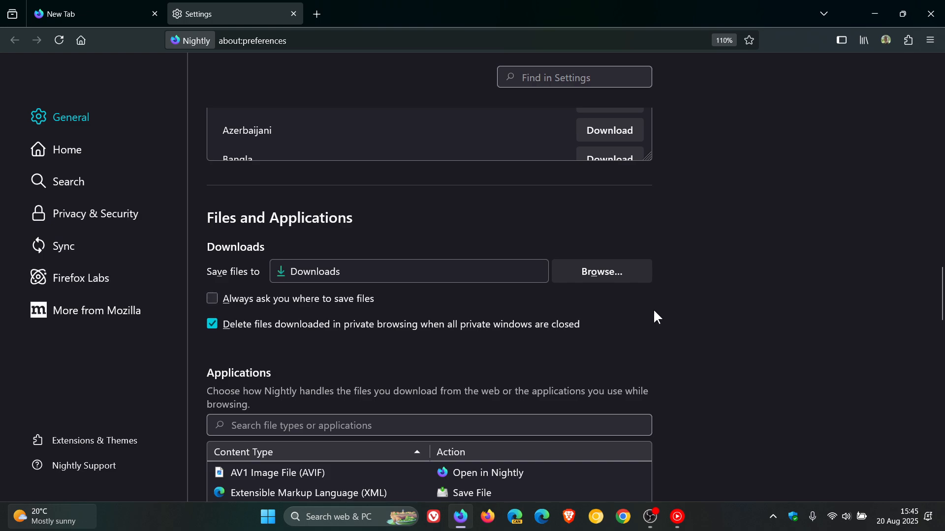
mouse_move(774, 288)
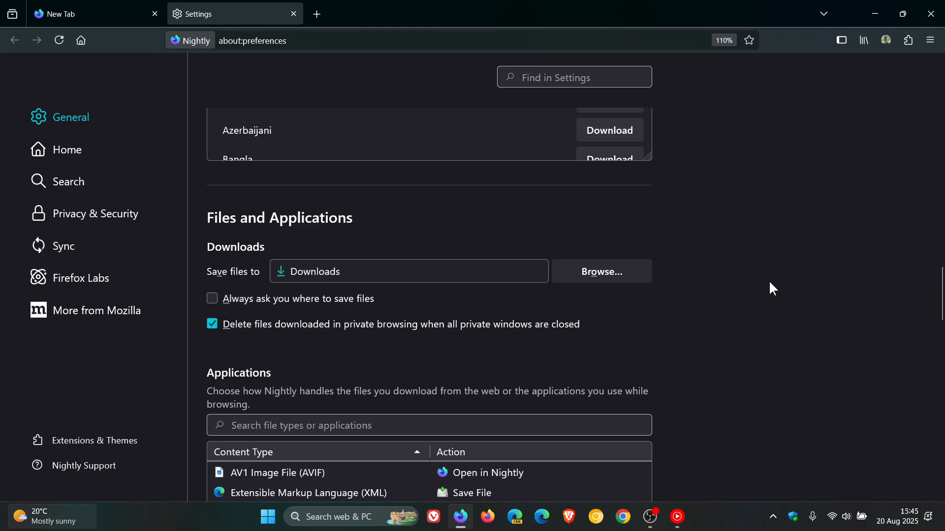
left_click(212, 324)
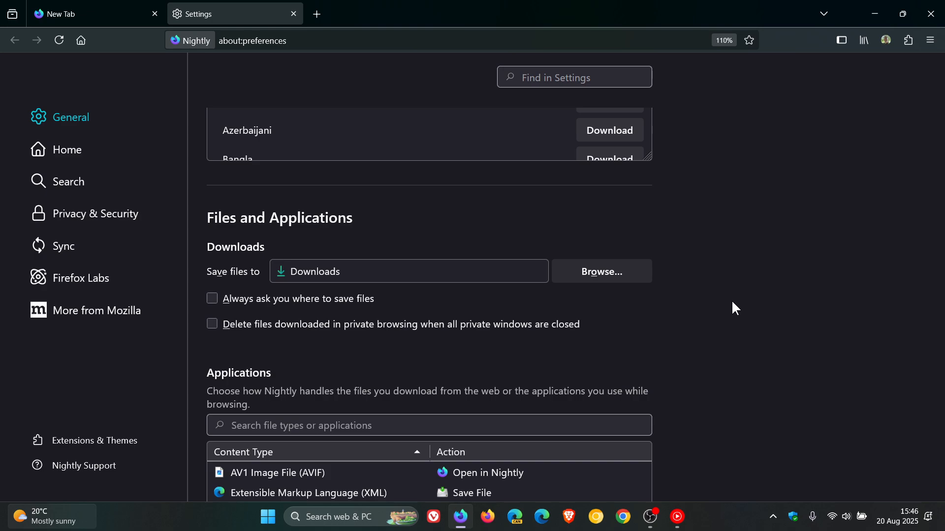
mouse_move(618, 325)
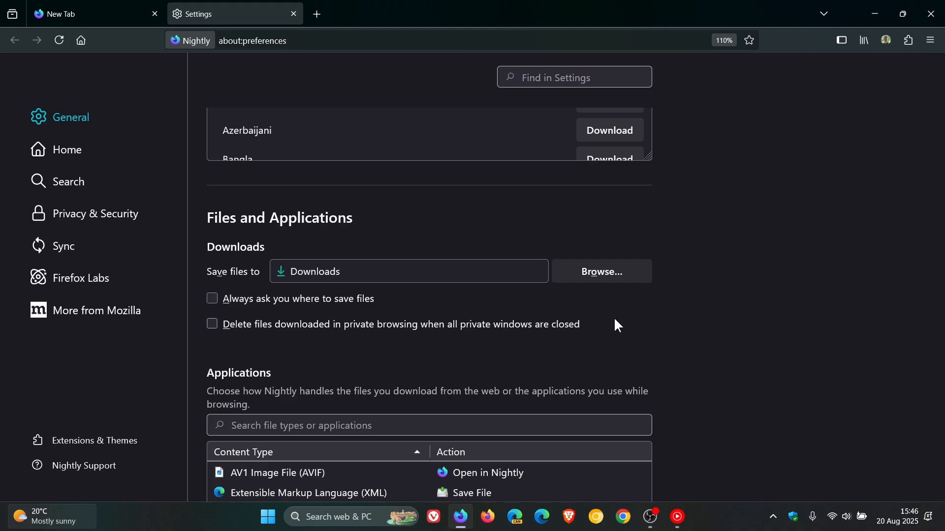
mouse_move(653, 234)
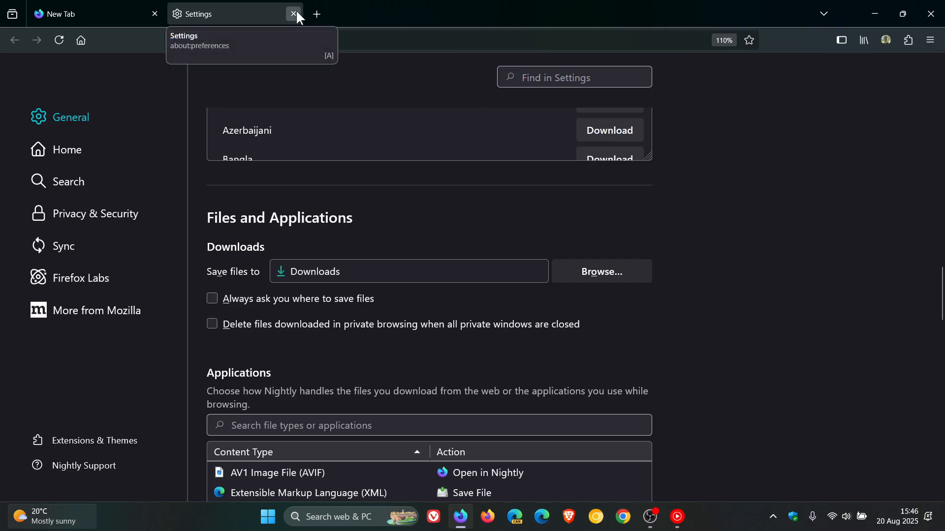
left_click(292, 13)
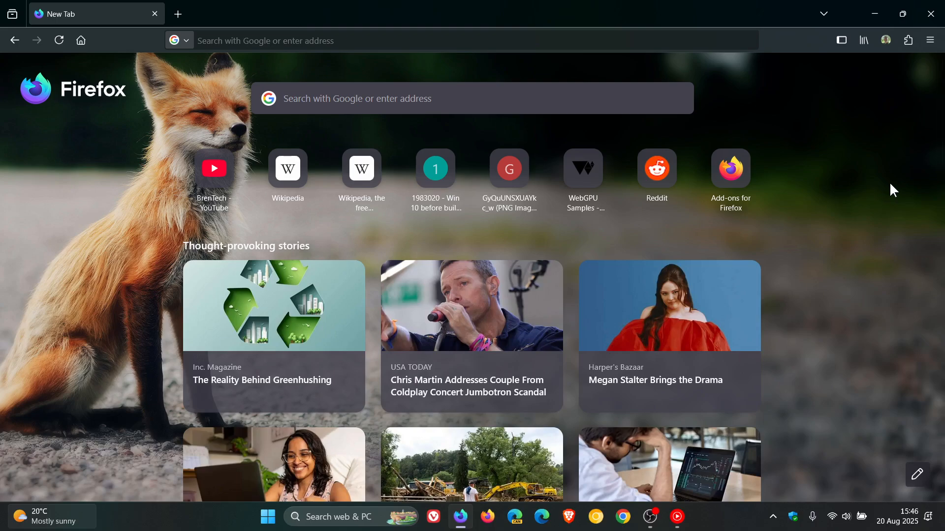
mouse_move(839, 200)
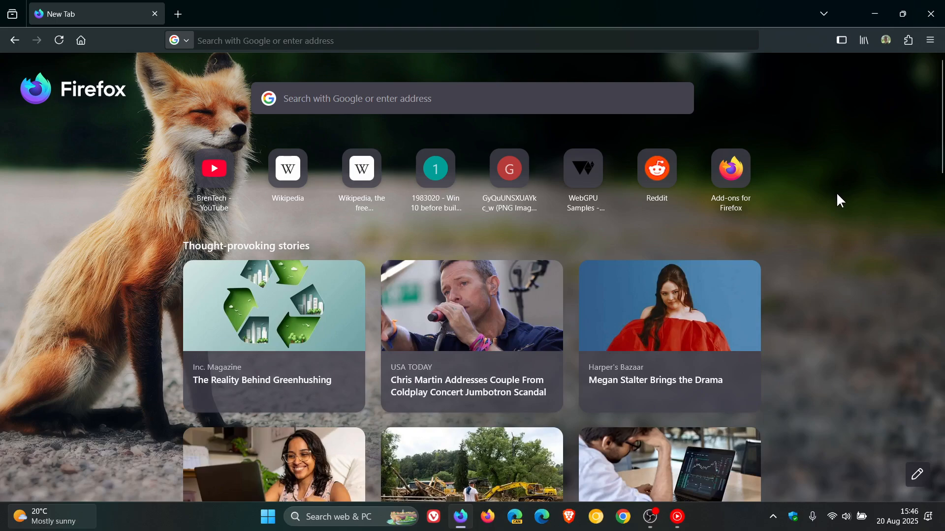